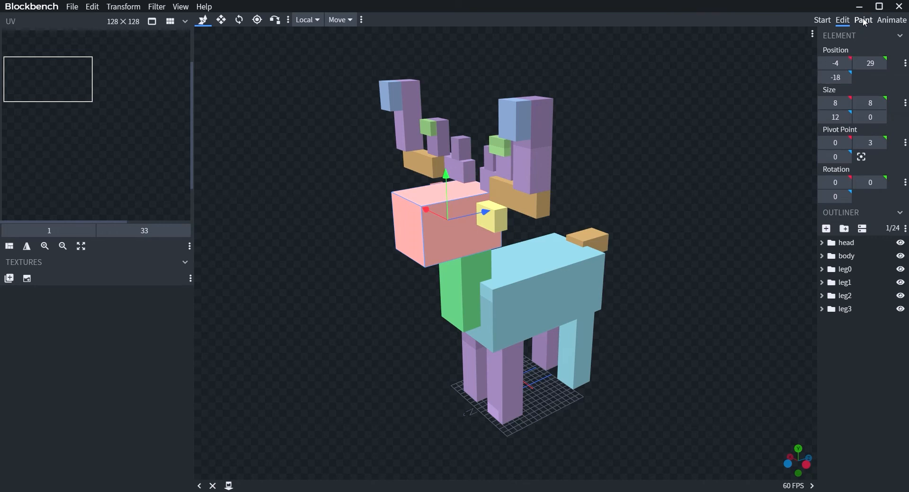
Switch from the Edit workspace to the Paint workspace.
left_click(863, 20)
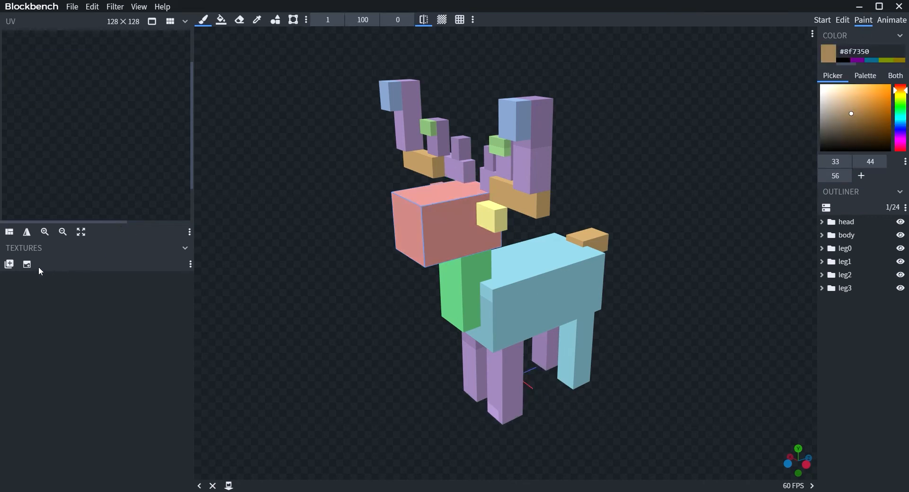
Create a templated texture named 'deertexture' and apply it to the deer model.
left_click(10, 264)
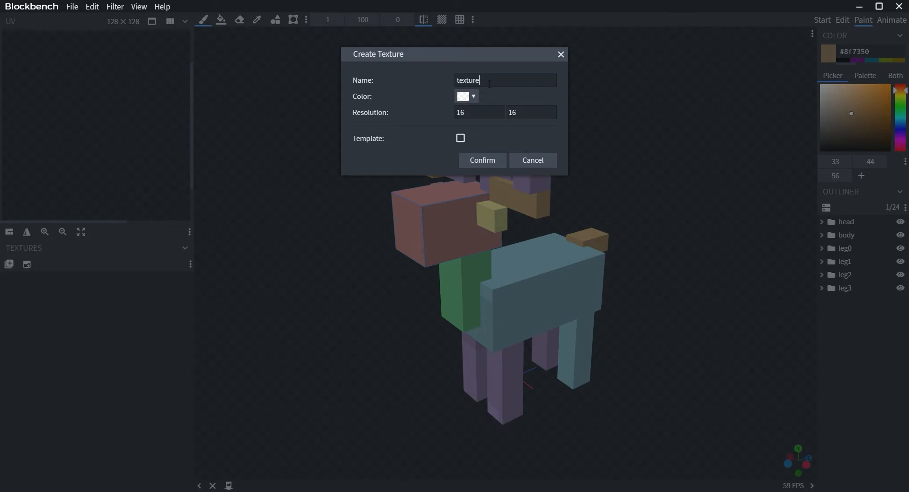
type("dee")
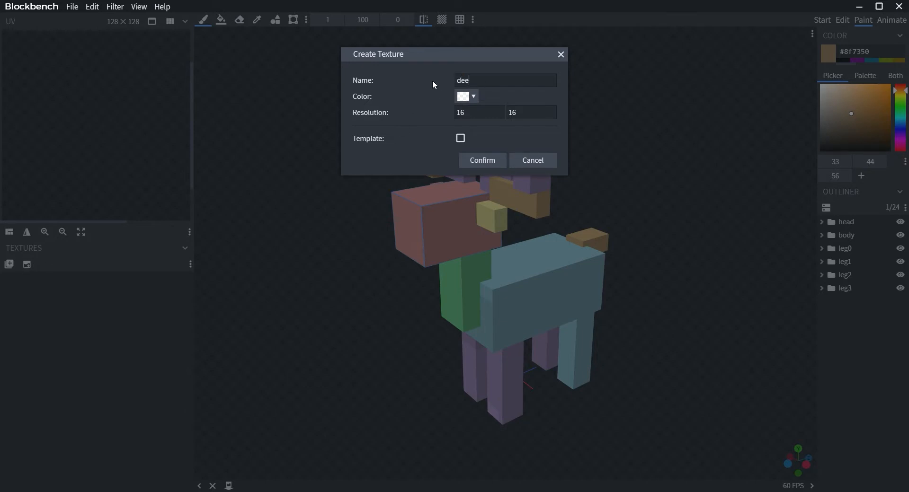
type("rtexture")
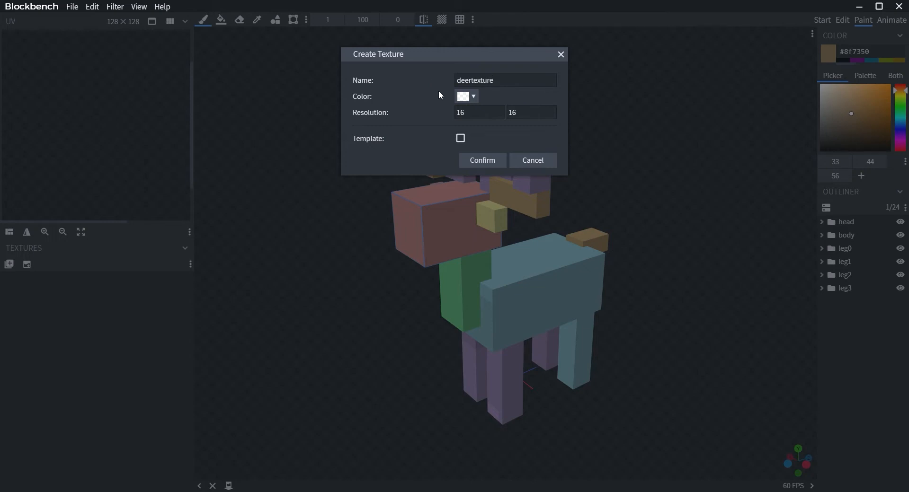
left_click(460, 138)
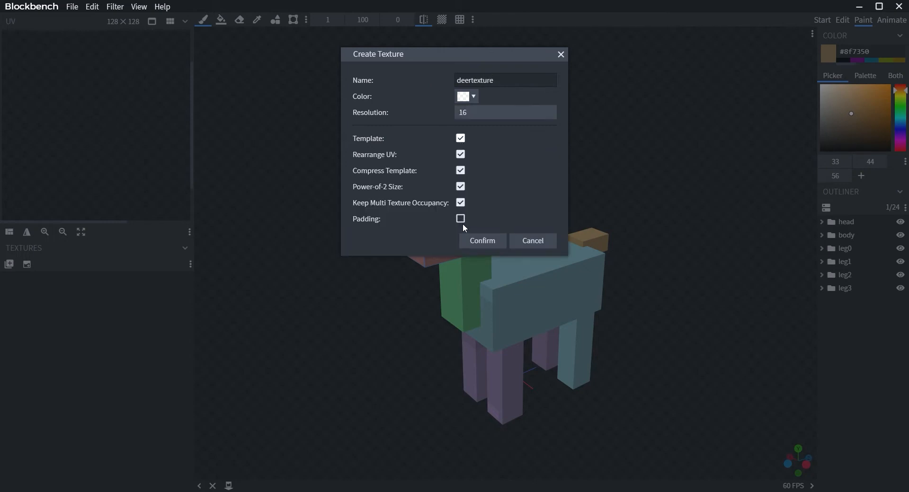
left_click(482, 240)
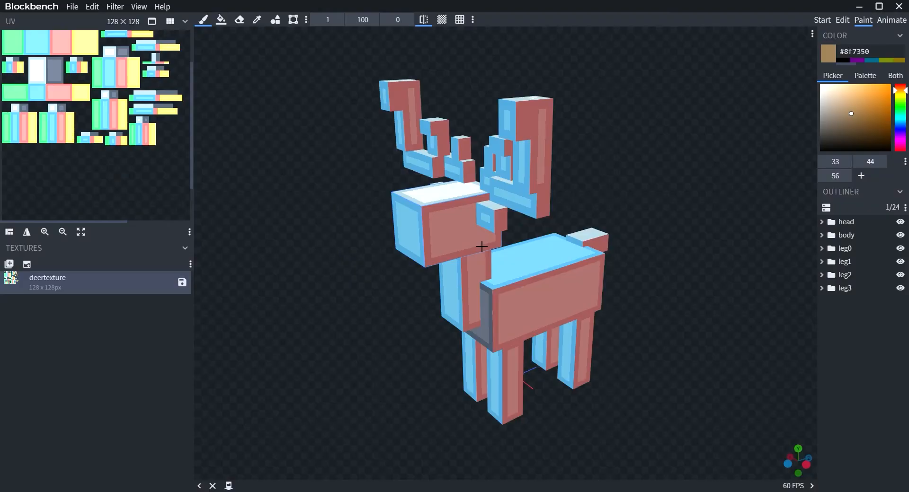
mouse_move(179, 242)
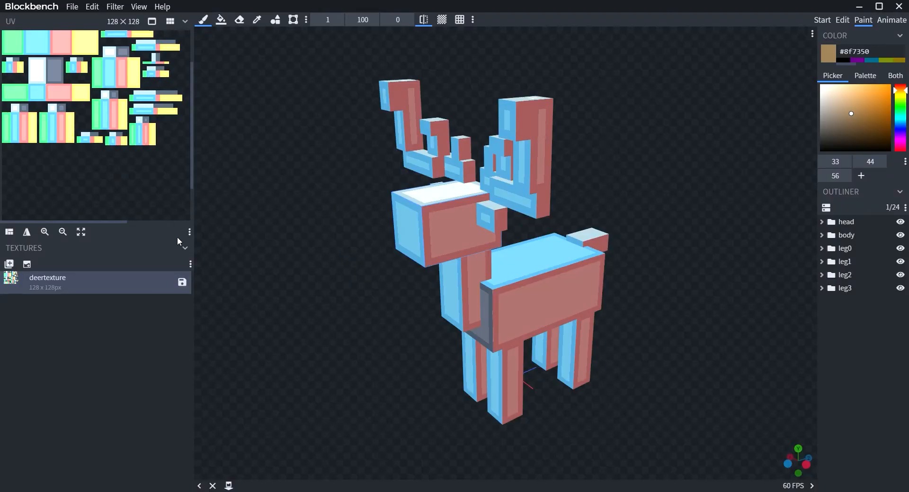
mouse_move(190, 232)
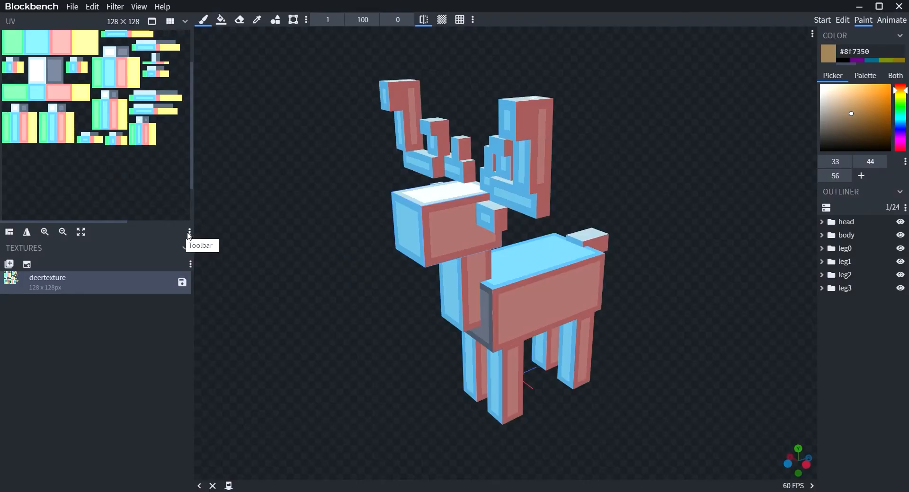
left_click(190, 231)
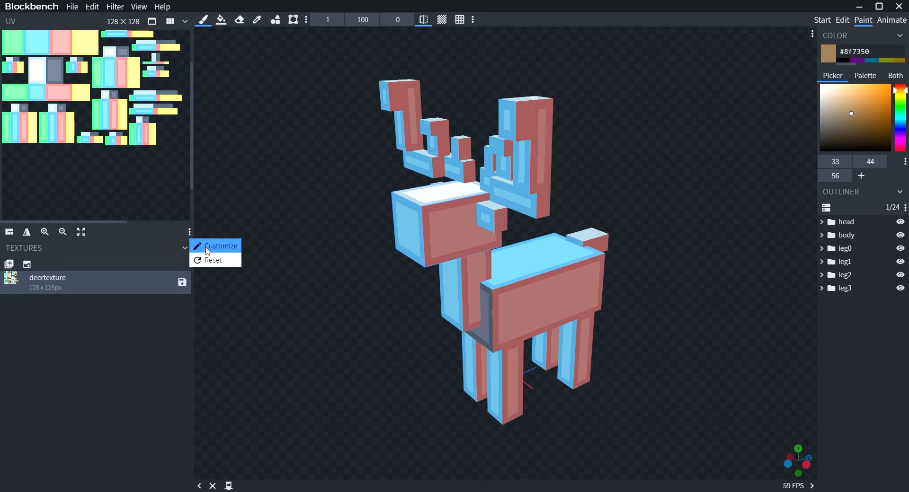
left_click(220, 245)
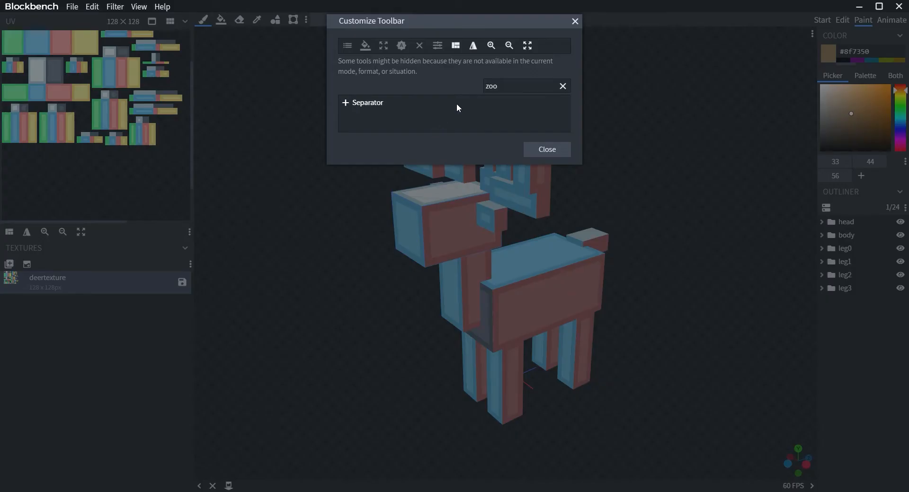
left_click(561, 86)
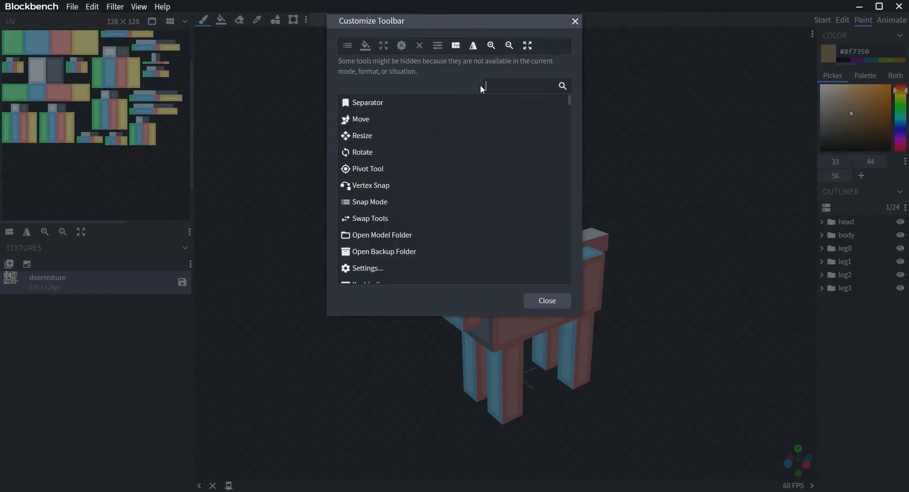
type("zoom")
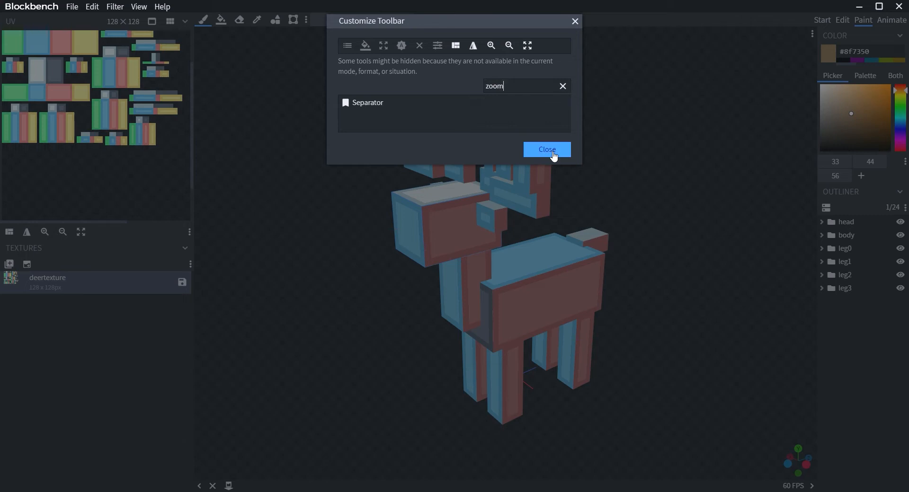
left_click(545, 149)
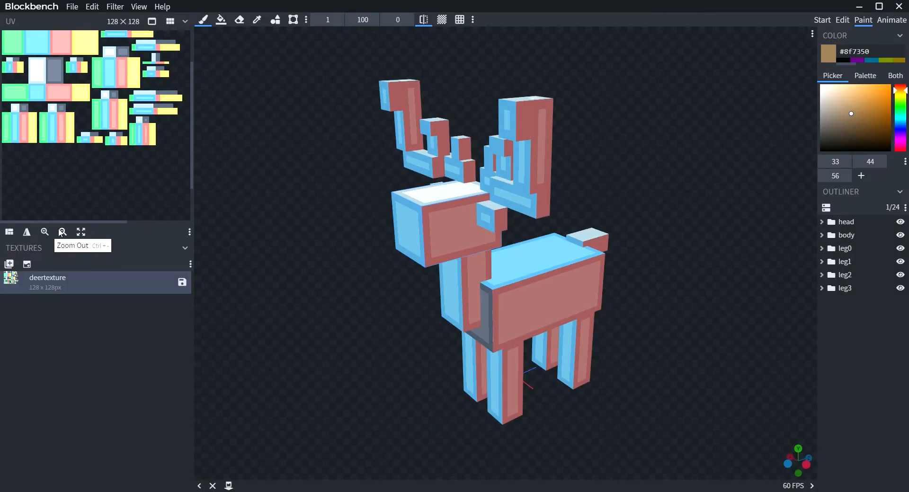
mouse_move(44, 233)
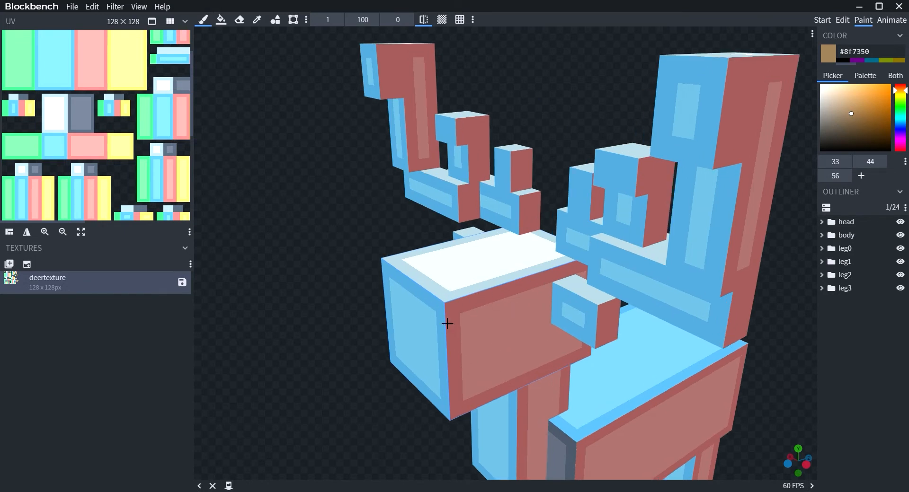
mouse_move(475, 285)
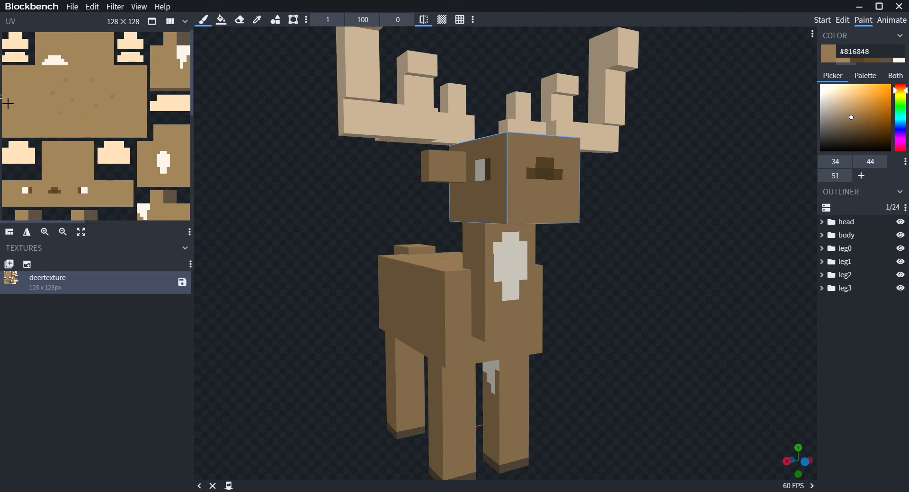
mouse_move(127, 108)
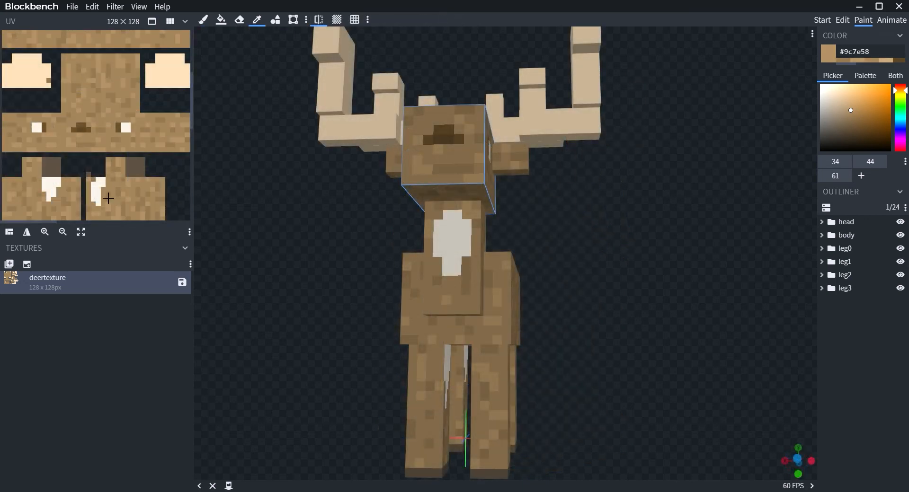
Sample a brown and a darker brown shade from the texture for speckling the fur.
left_click(824, 94)
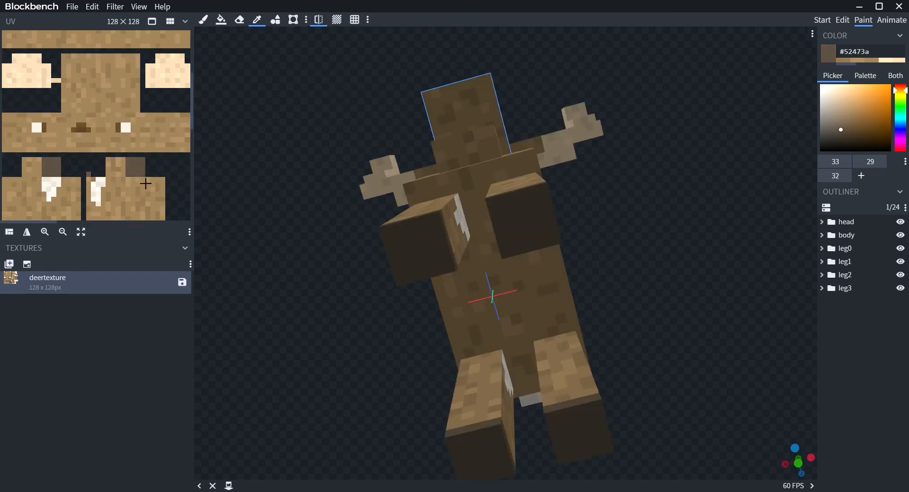
left_click(841, 137)
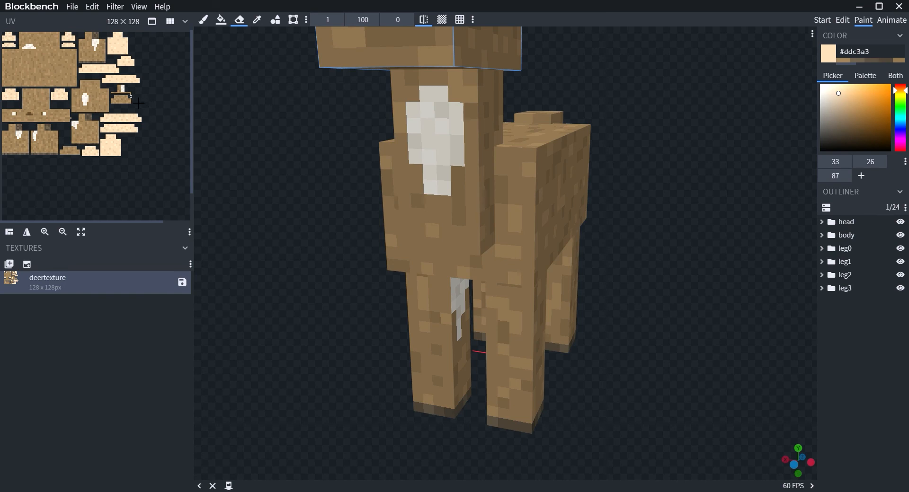
mouse_move(92, 129)
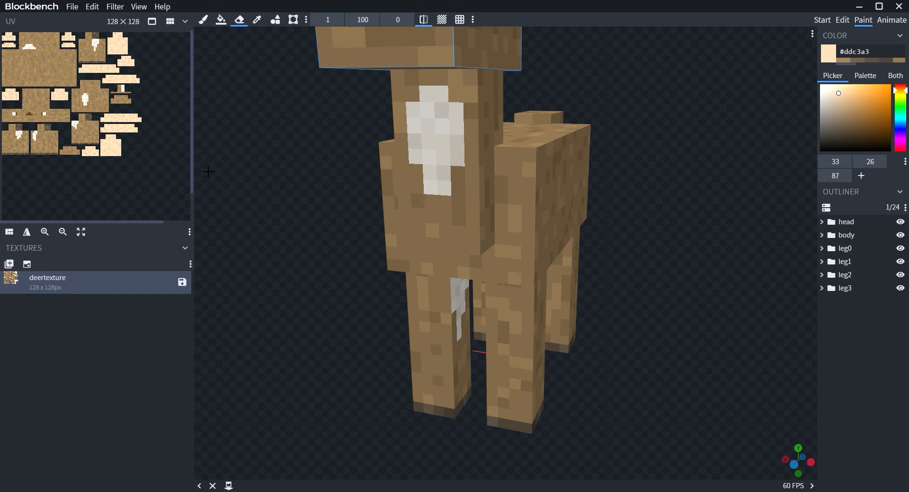
mouse_move(204, 123)
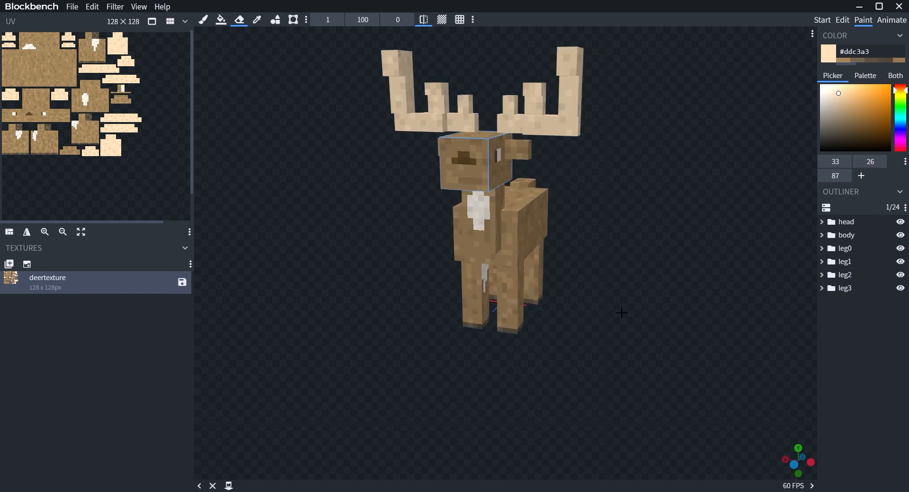
left_click_drag(621, 312, 779, 379)
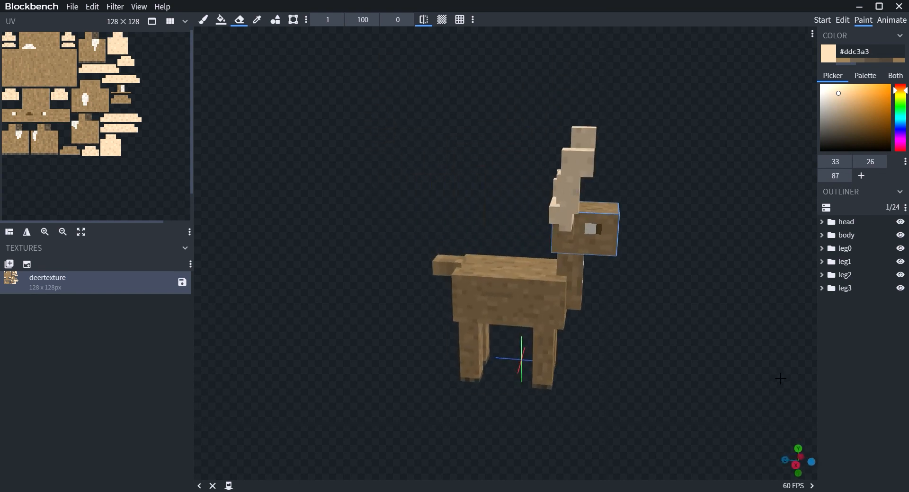